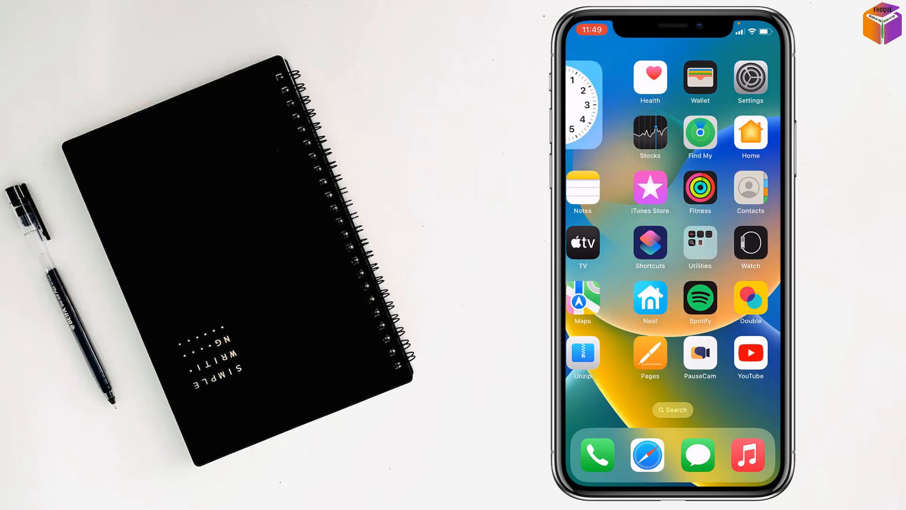
# - Launch Clock and switch from World Clock to the empty Alarm tab
pyautogui.click(582, 106)
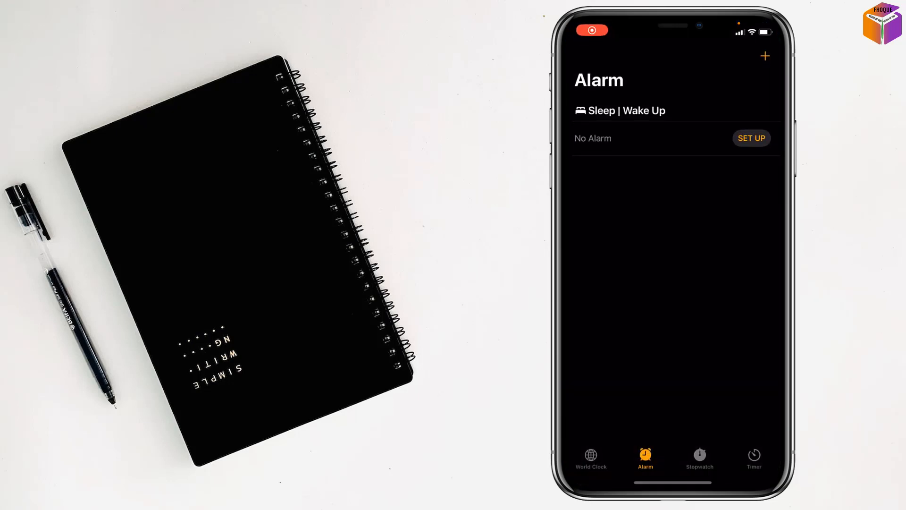
pyautogui.click(590, 458)
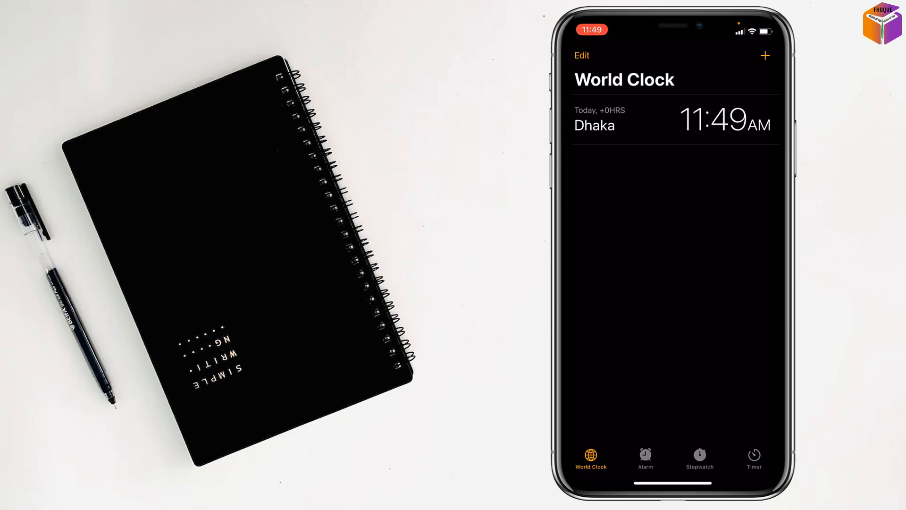
pyautogui.click(645, 456)
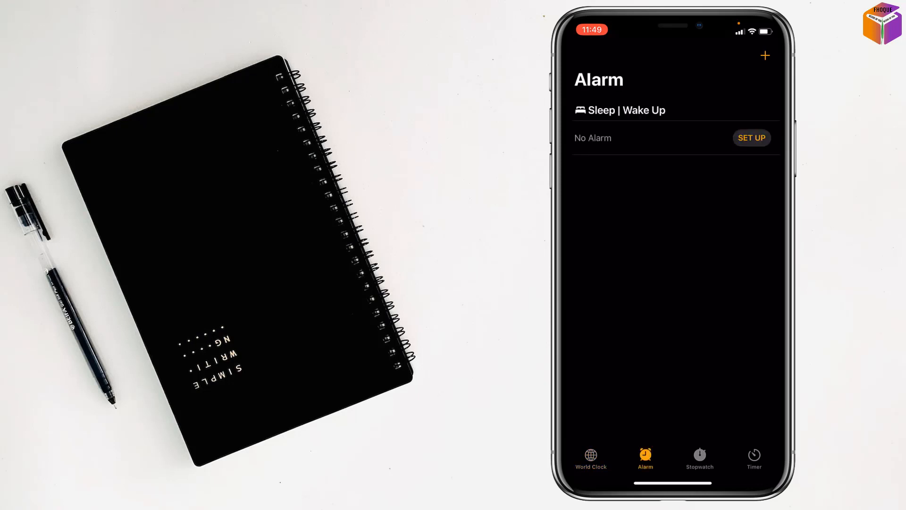
# - Create and save a new alarm set to 5:00 AM
pyautogui.click(765, 56)
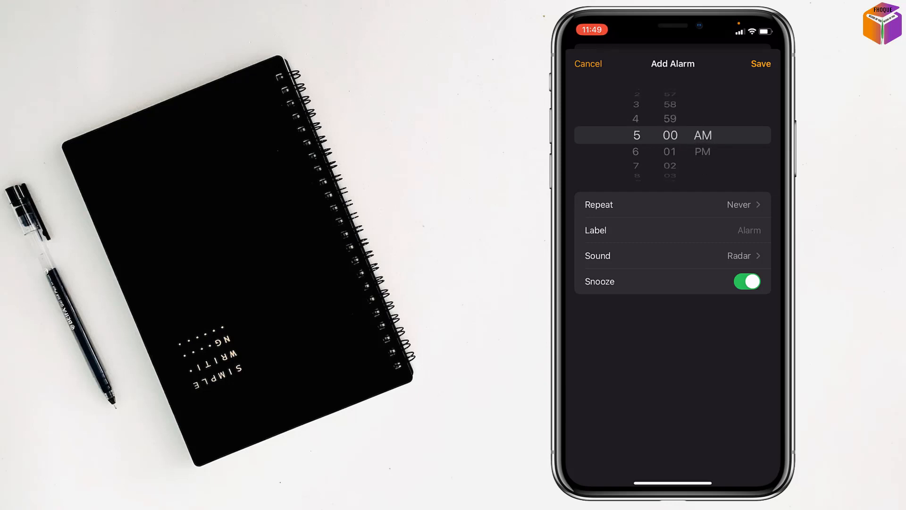
pyautogui.click(760, 63)
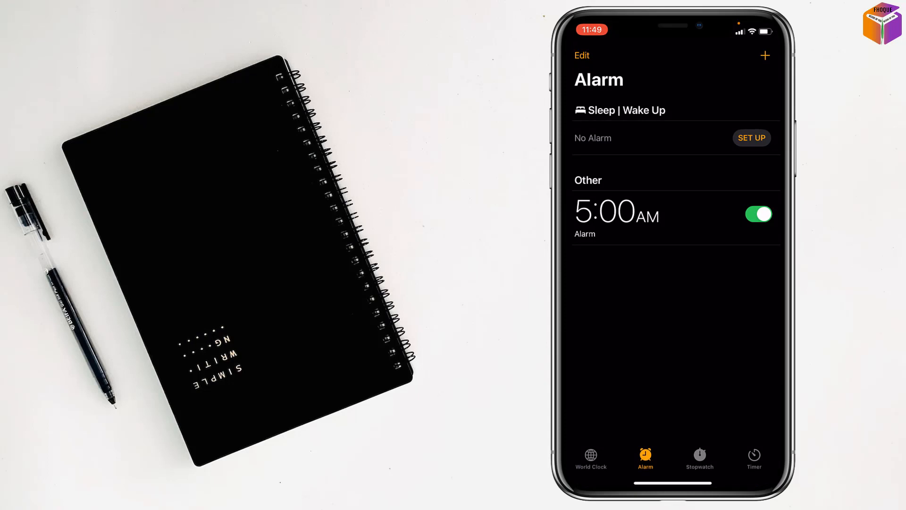
# - Create and save a second alarm set to 6:00 AM
pyautogui.click(765, 56)
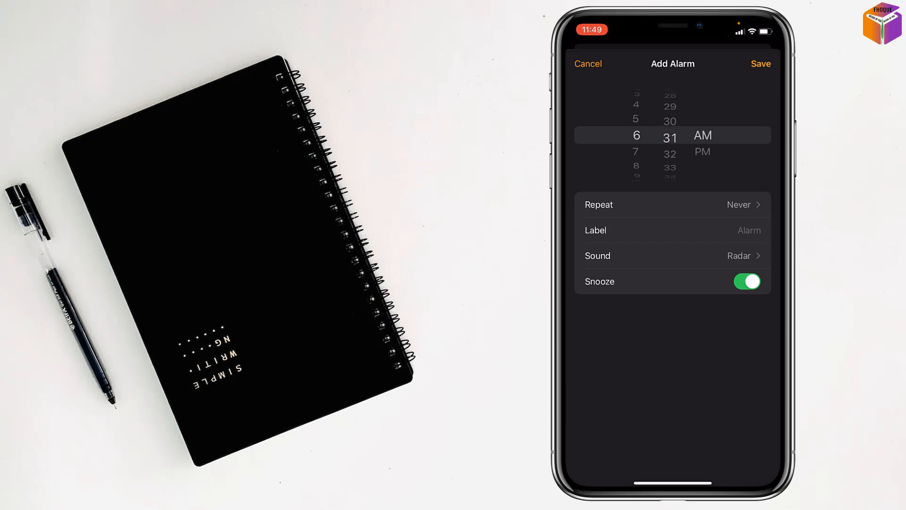
pyautogui.click(760, 64)
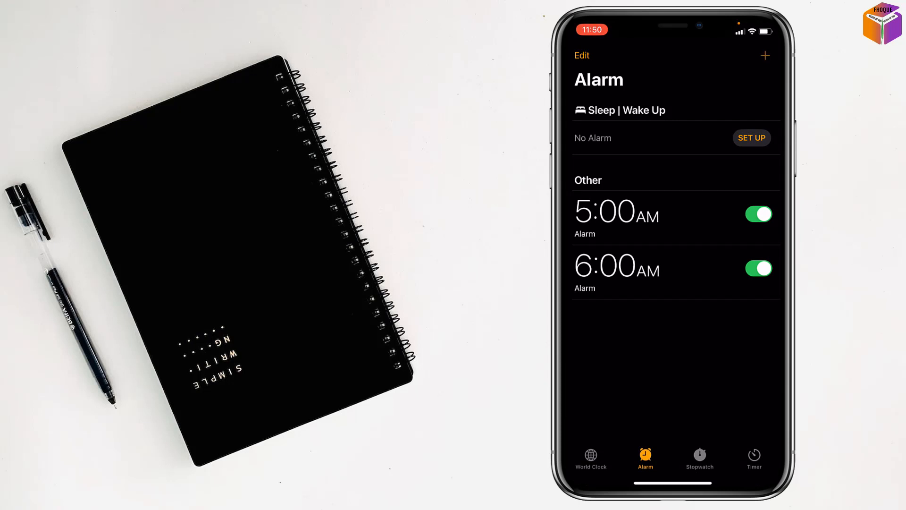
# - Create and save a third alarm set to 7:00 AM
pyautogui.click(765, 55)
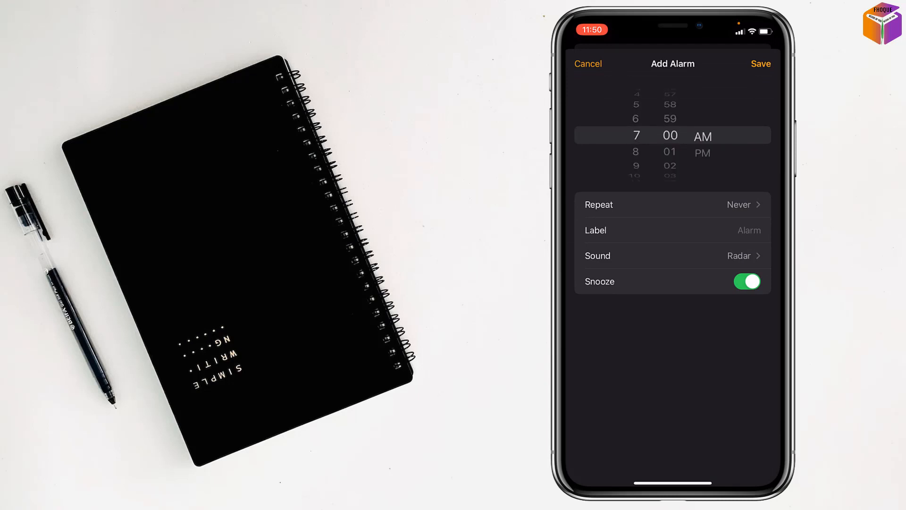
pyautogui.click(760, 64)
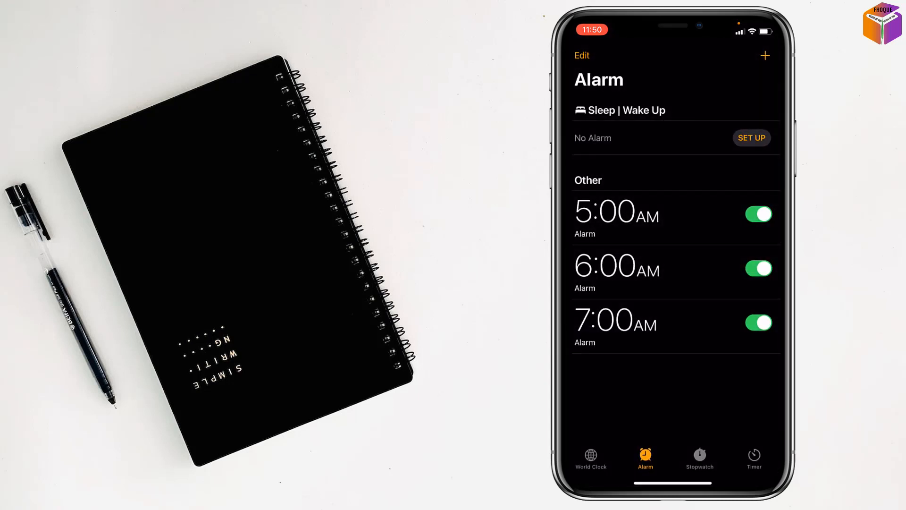